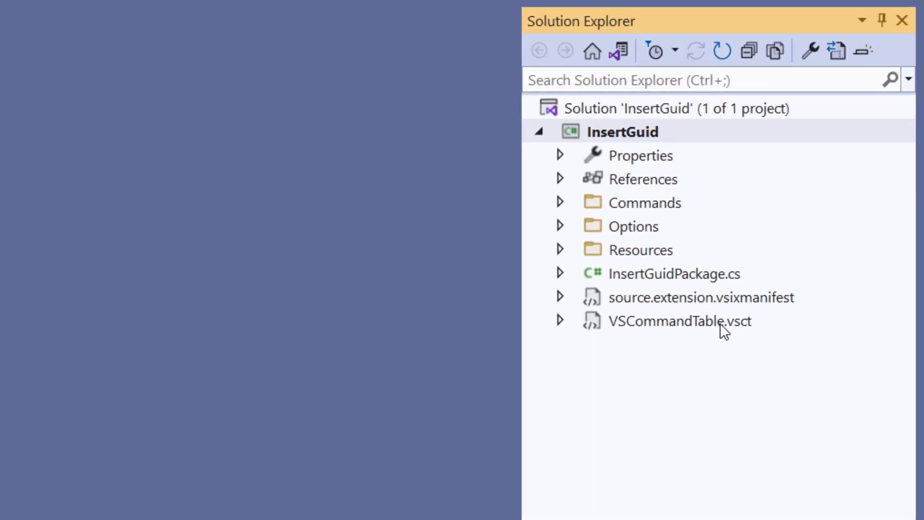
In VSCommandTable.vsct, duplicate the MyCommand IDSymbol and rename the copy OpenGuidWindow.
double_click(681, 321)
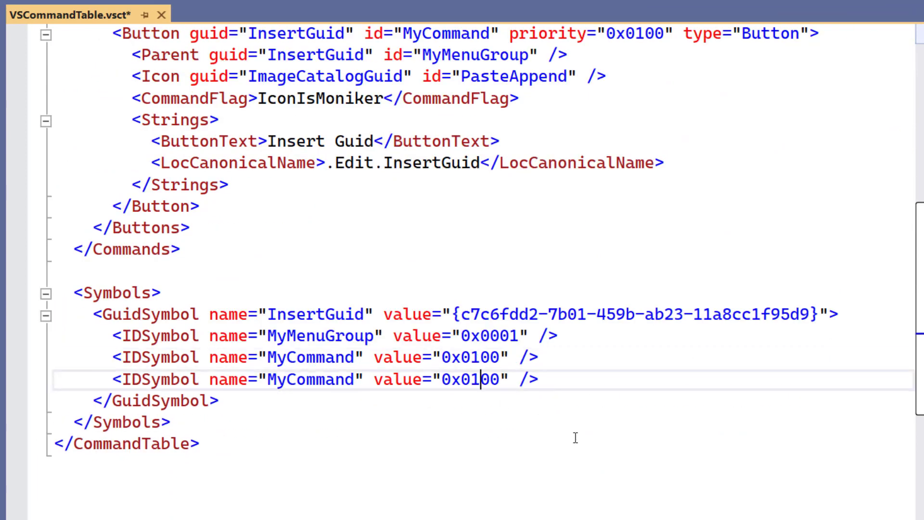
double_click(311, 379)
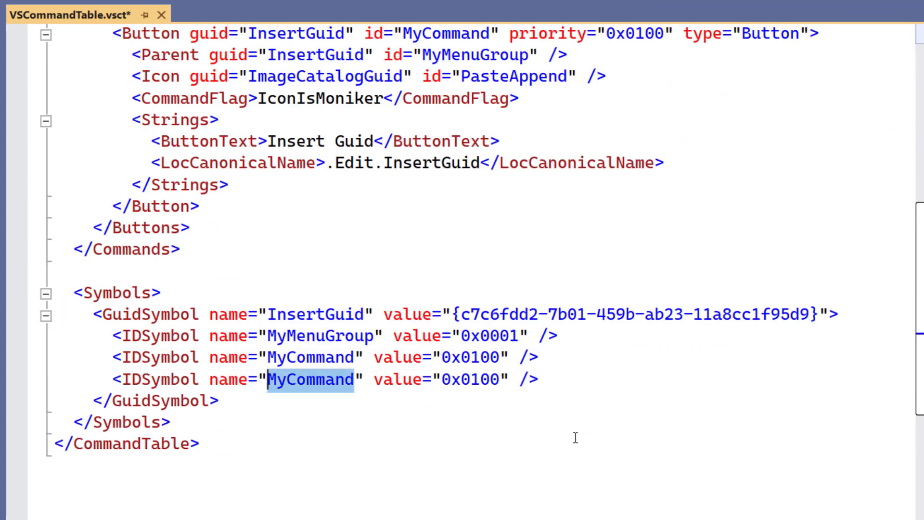
type("OpenGuidWi")
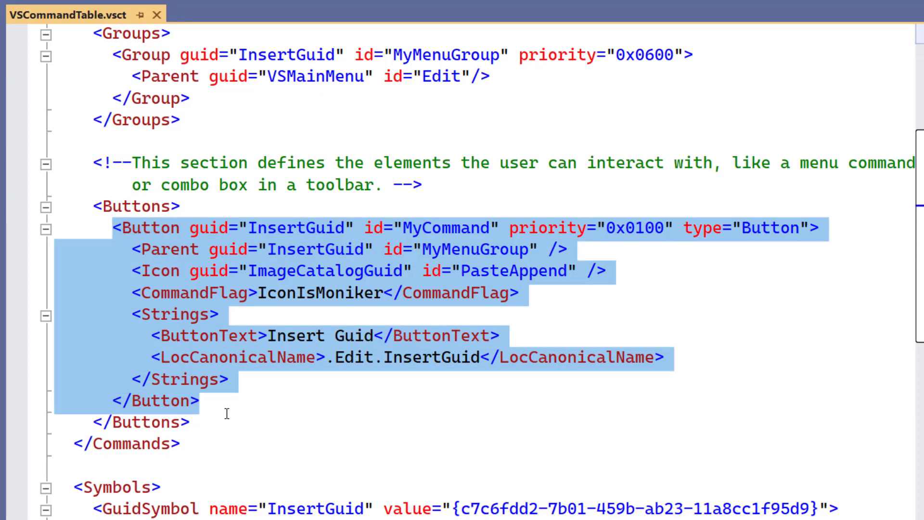
Paste a second Button with id OpenGuidWindow, text 'Insert Guid Window', canonical name .View.InsertGuidWindow.
key("Ctrl+v")
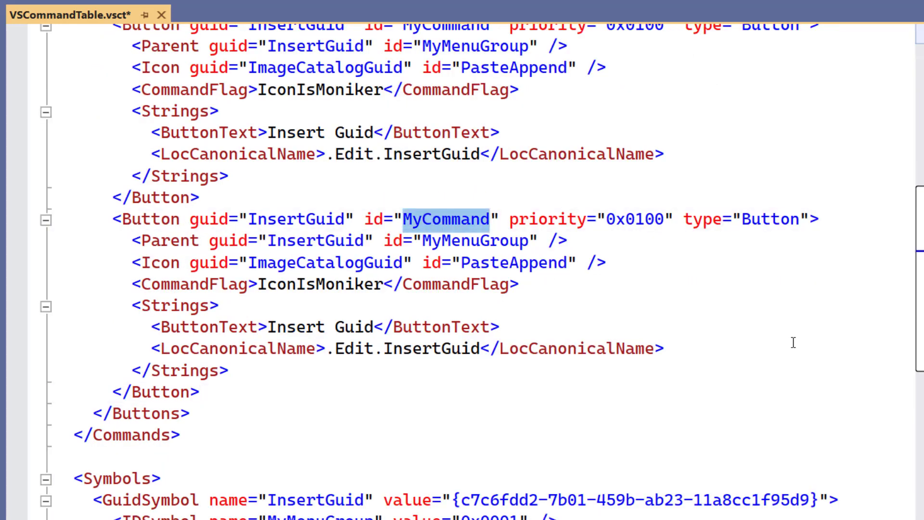
type("OpenGuidWindow")
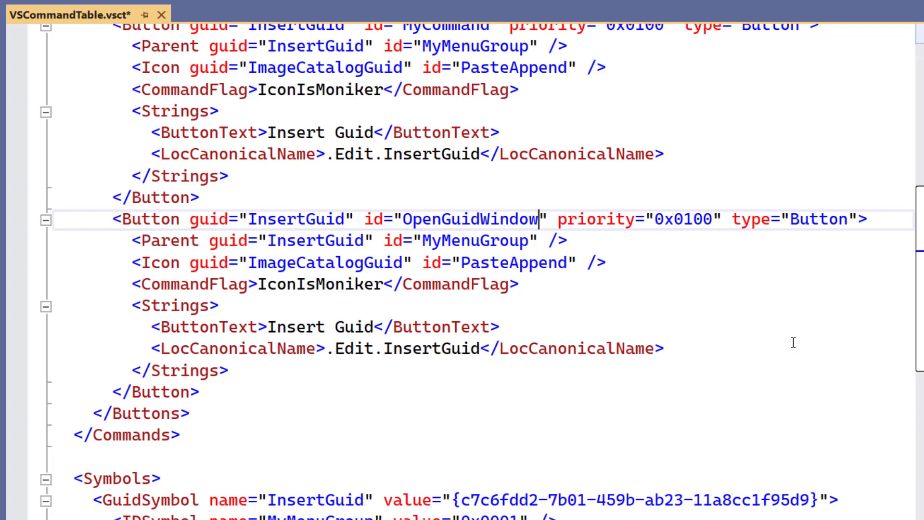
double_click(512, 263)
type(" W")
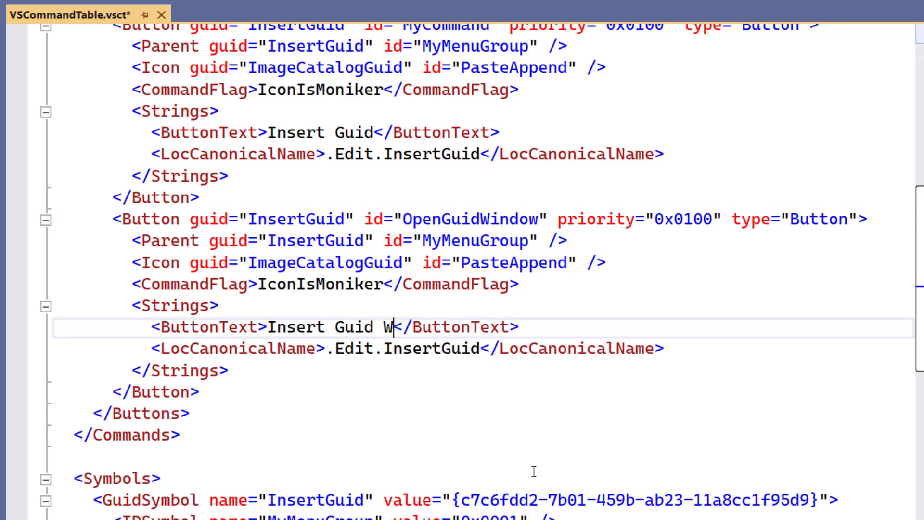
type("indow")
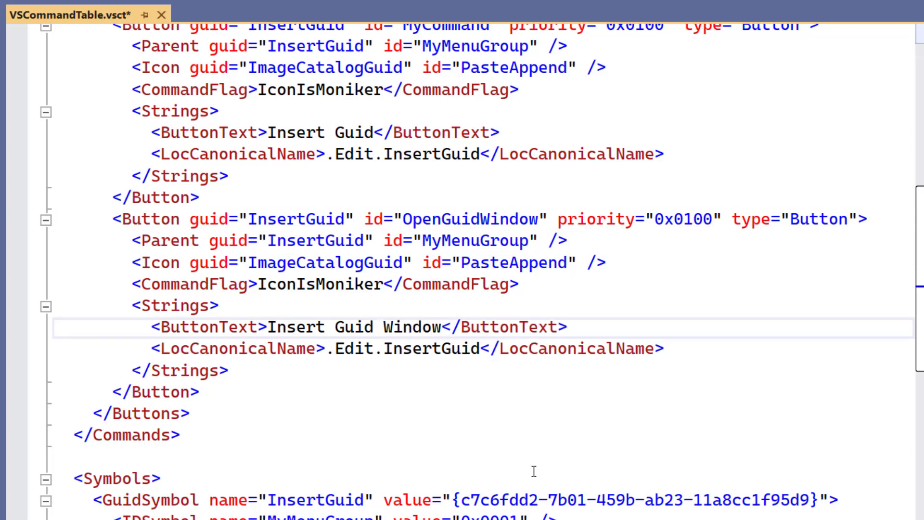
type("View")
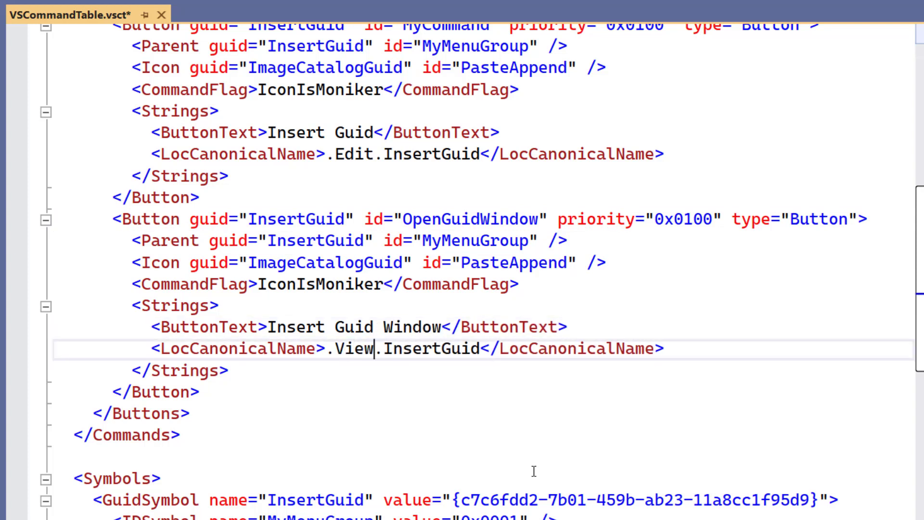
type("Window")
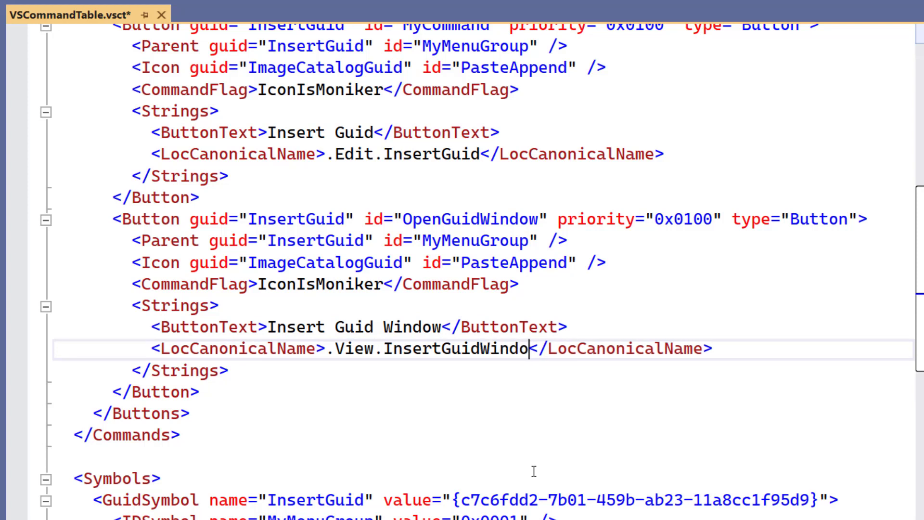
type("w")
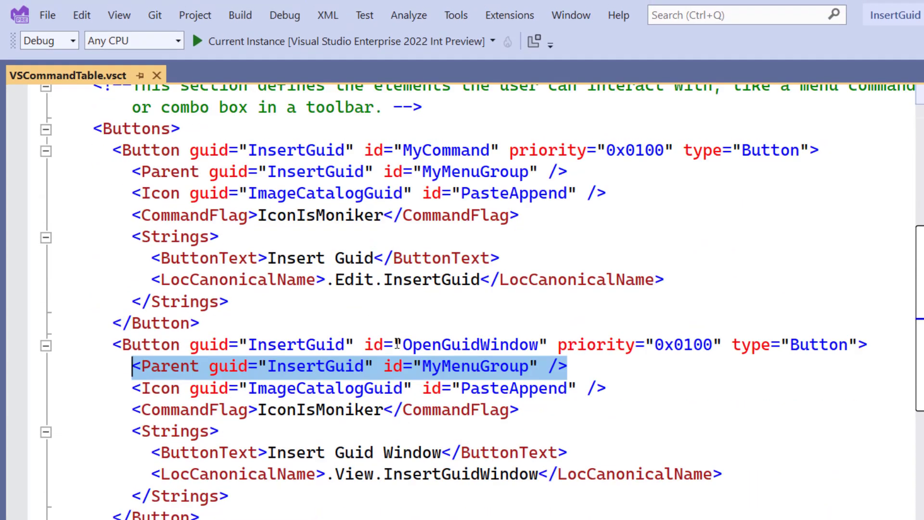
mouse_move(118, 14)
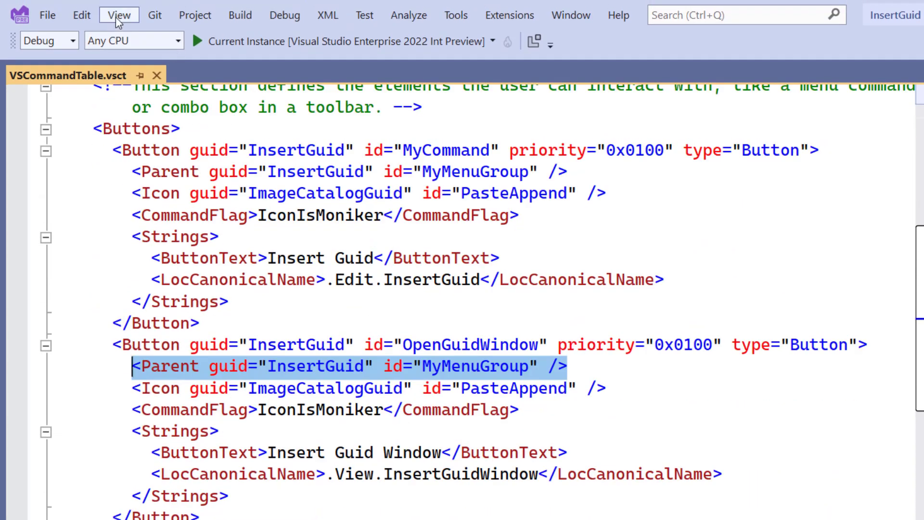
Set the new button's Parent to VSMainMenu, View.DevWindowsGroup.OtherWindows.Group1.
left_click(119, 14)
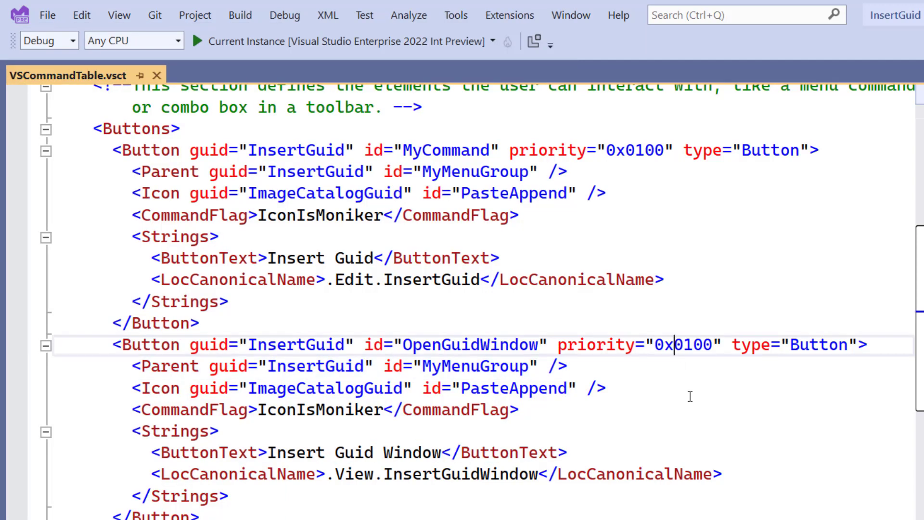
left_click(324, 366)
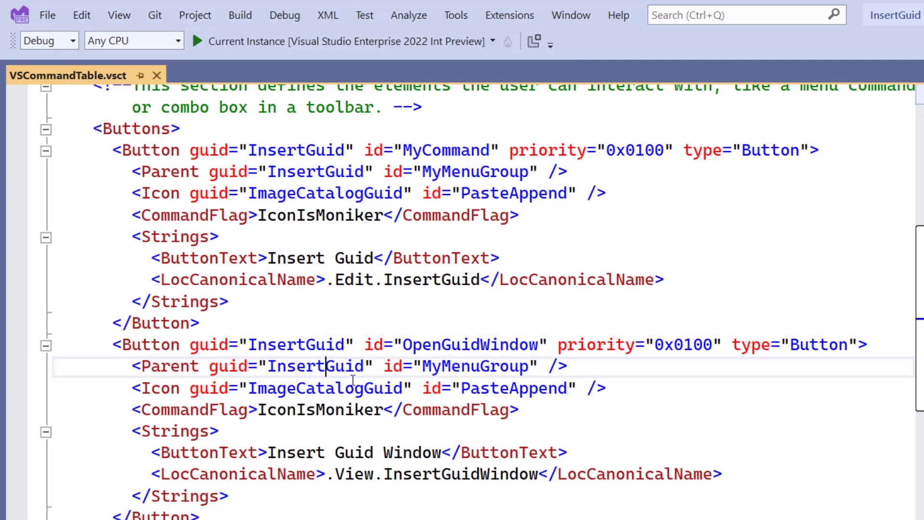
double_click(316, 365)
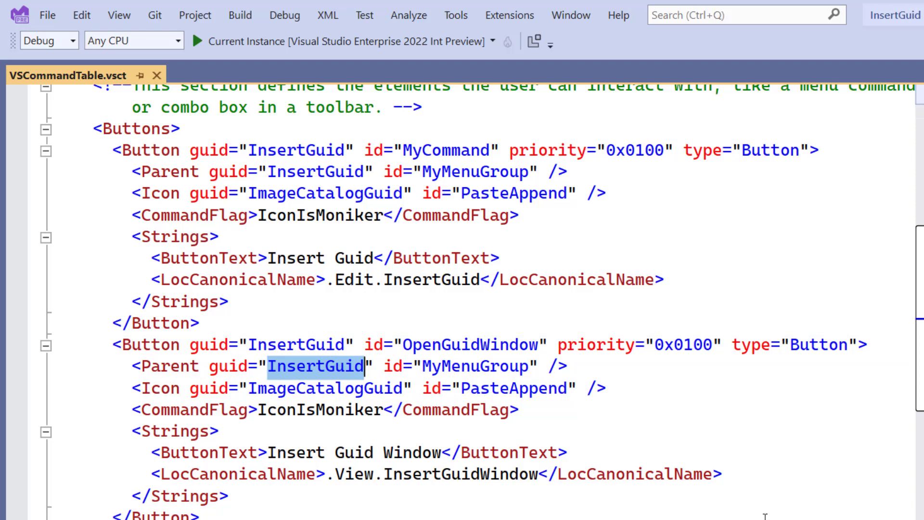
type("VSMainMenu")
left_click(480, 366)
type("view")
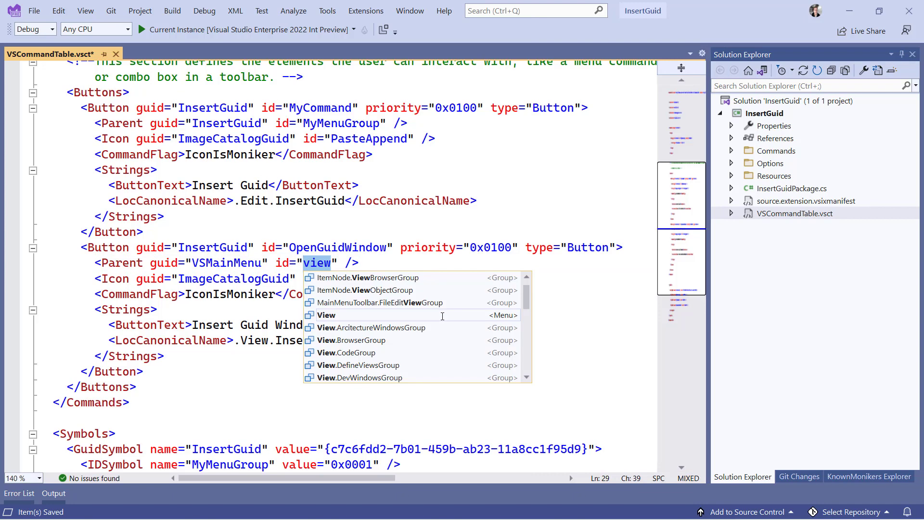
type("otherwi")
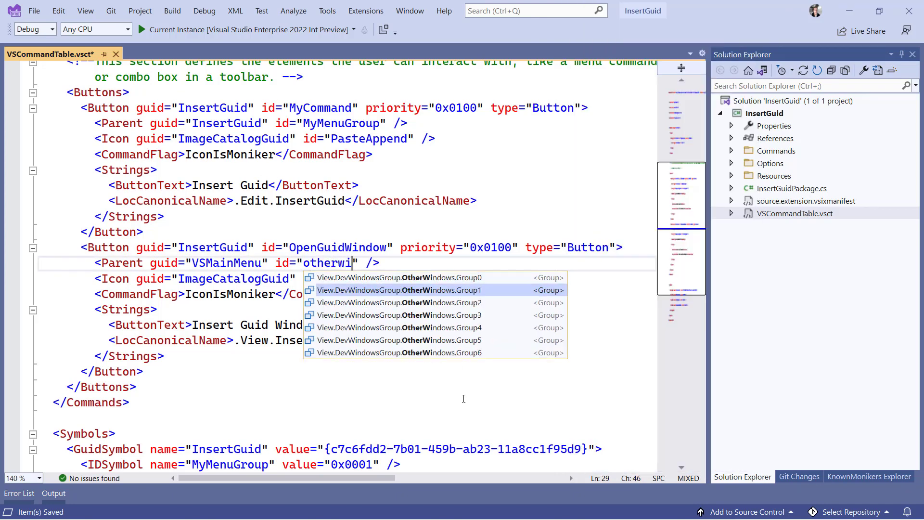
left_click(398, 290)
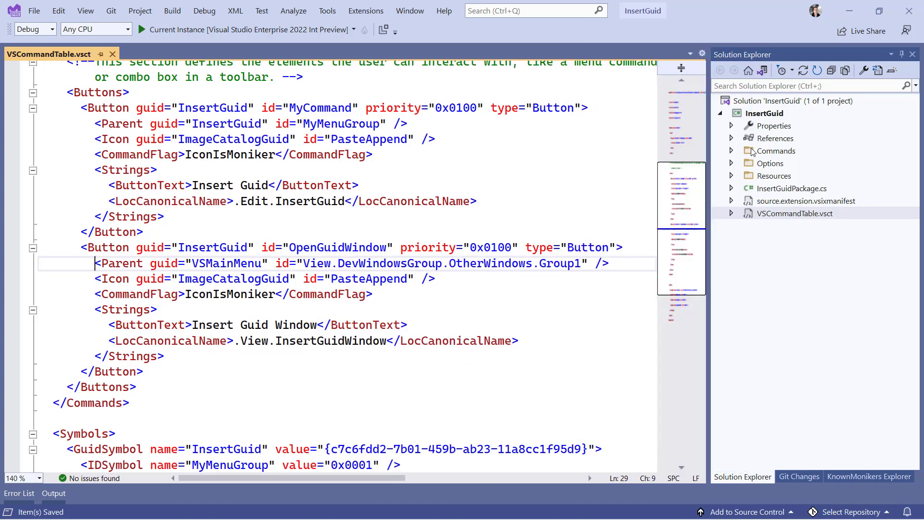
left_click(731, 150)
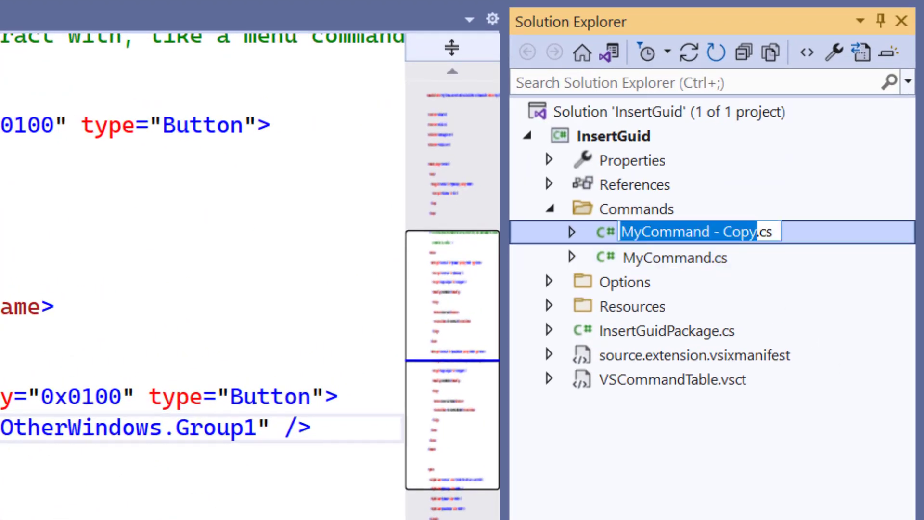
Rename the copied file and its class to OpenWindowCommand.
type("OpenWindow.cs")
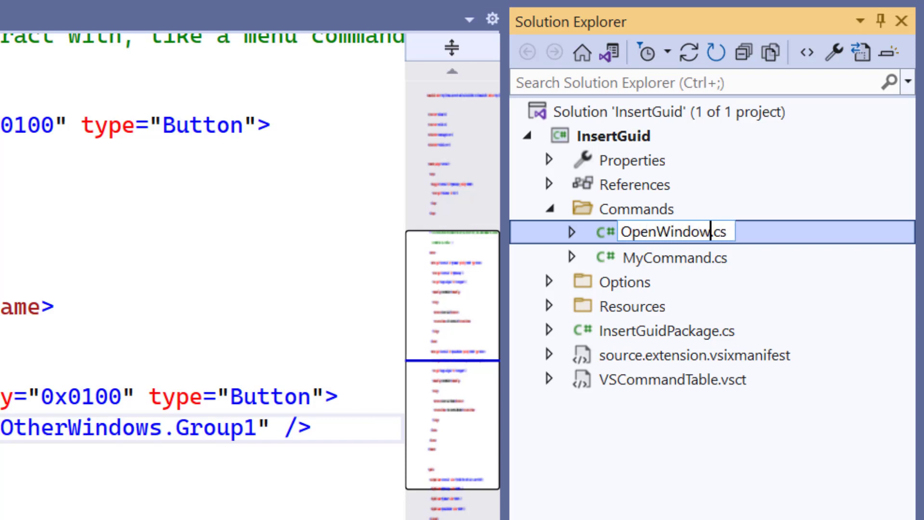
type("Command")
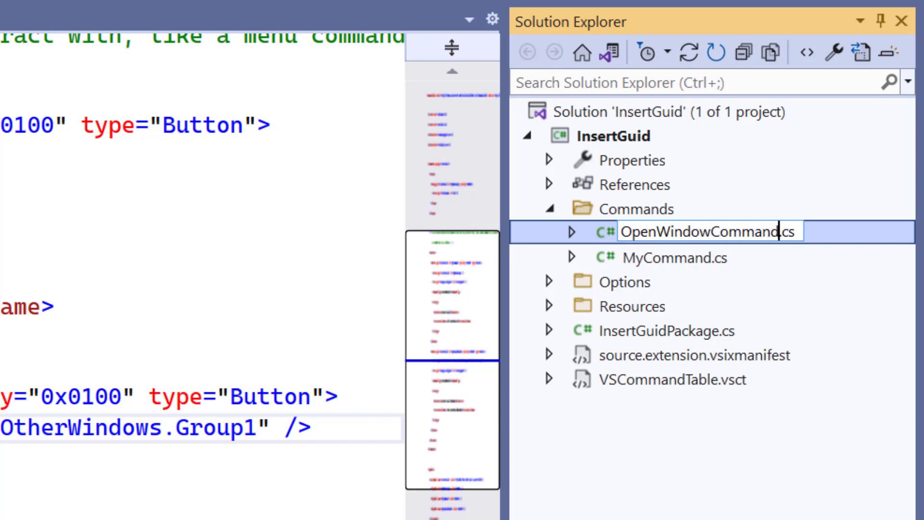
double_click(707, 230)
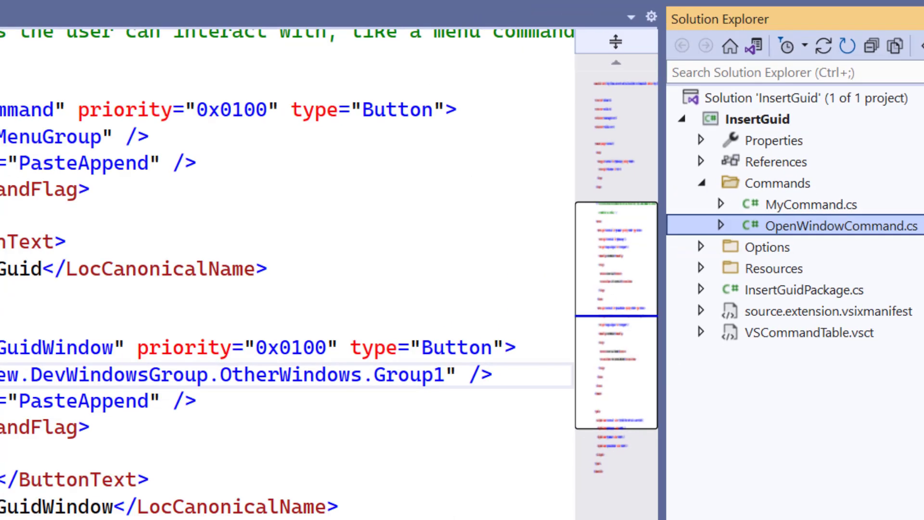
double_click(833, 225)
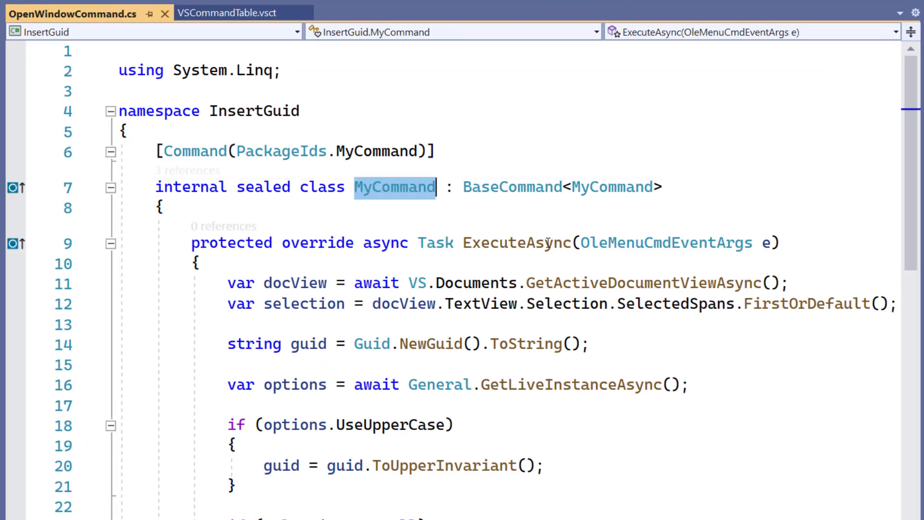
type("OpenWindowCommand")
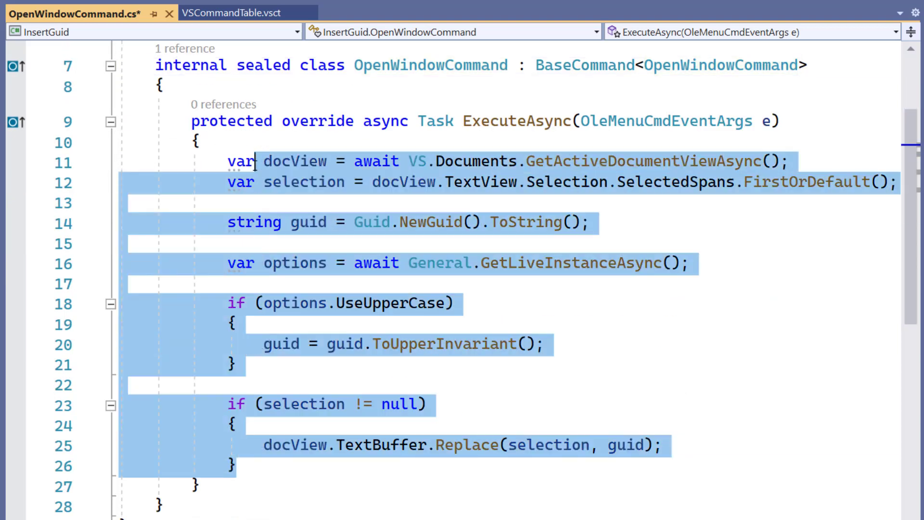
Empty the ExecuteAsync body and change the command ID to PackageIds.OpenGuidWindow.
key("Delete")
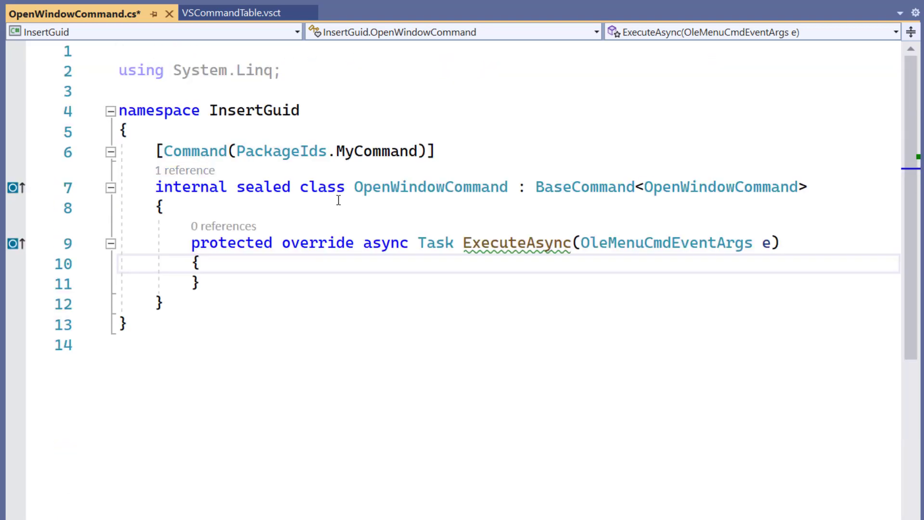
double_click(375, 152)
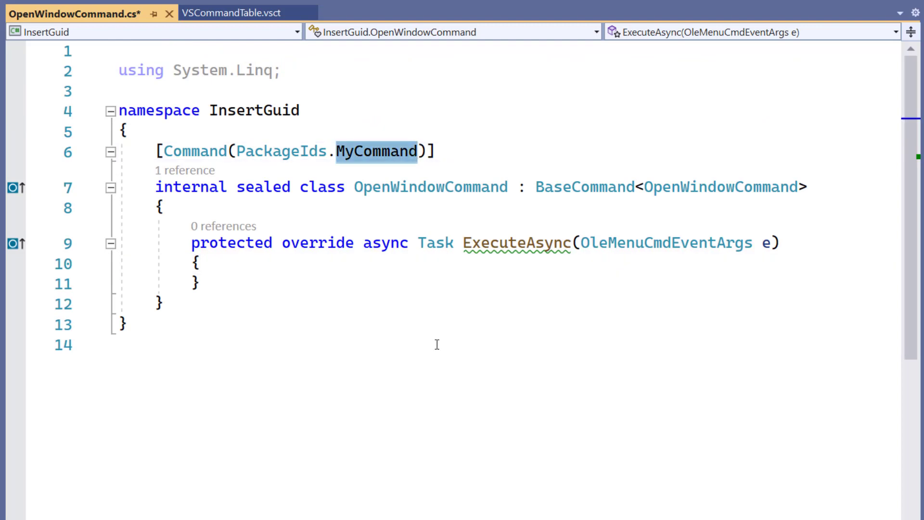
type("ow)]")
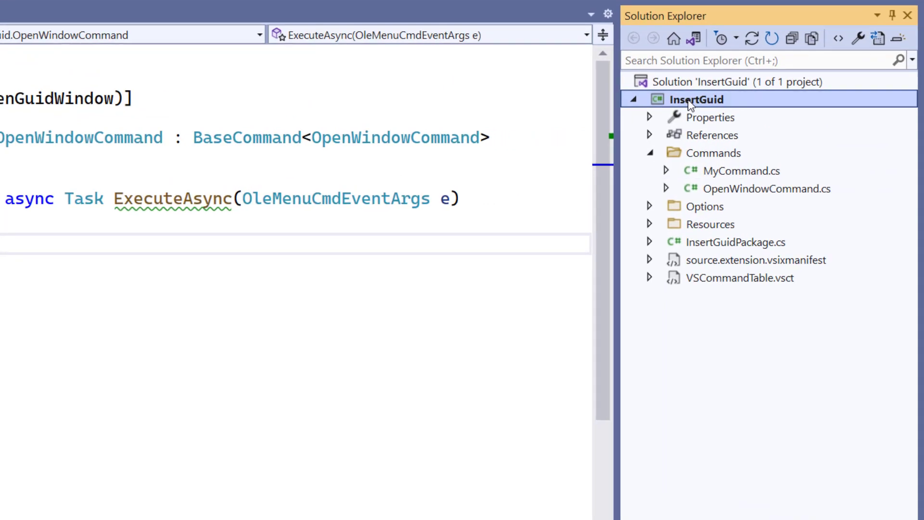
Add an Extensibility Tool Window item named GuidWindow to the project.
right_click(697, 99)
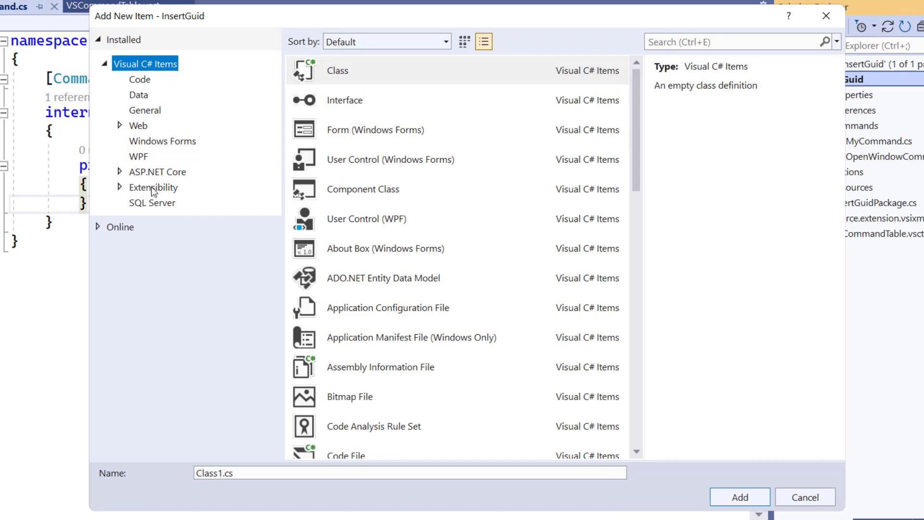
left_click(153, 186)
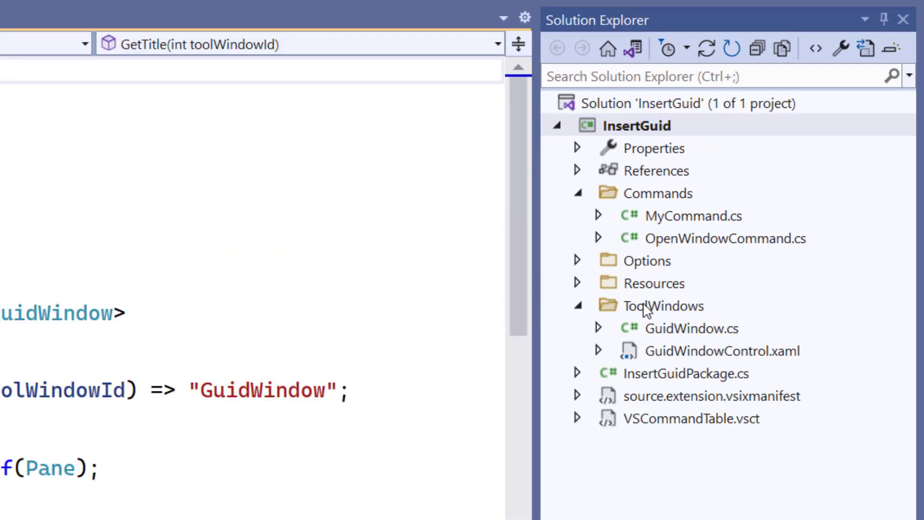
left_click(664, 305)
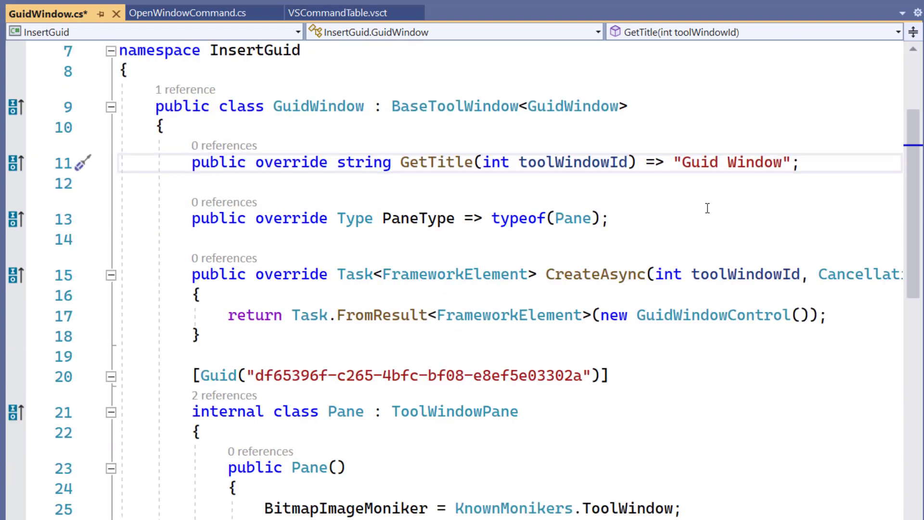
mouse_move(513, 215)
type("p")
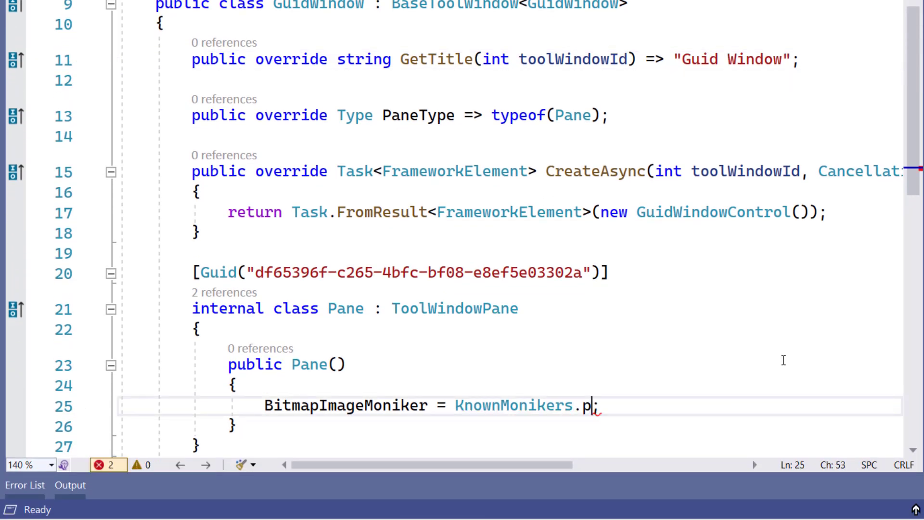
Change the pane's BitmapImageMoniker to KnownMonikers.PasteAppend.
type("asteAppend")
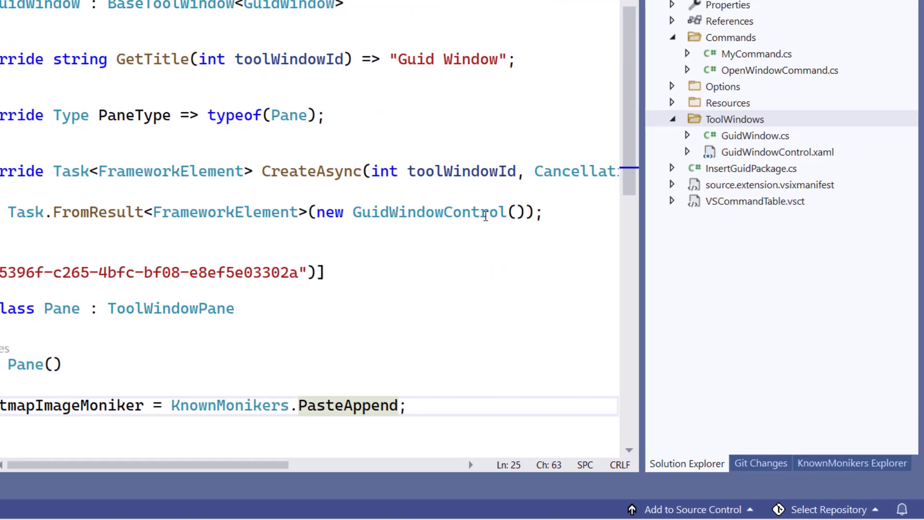
Open GuidWindowControl.xaml from the ToolWindows folder.
left_click(768, 151)
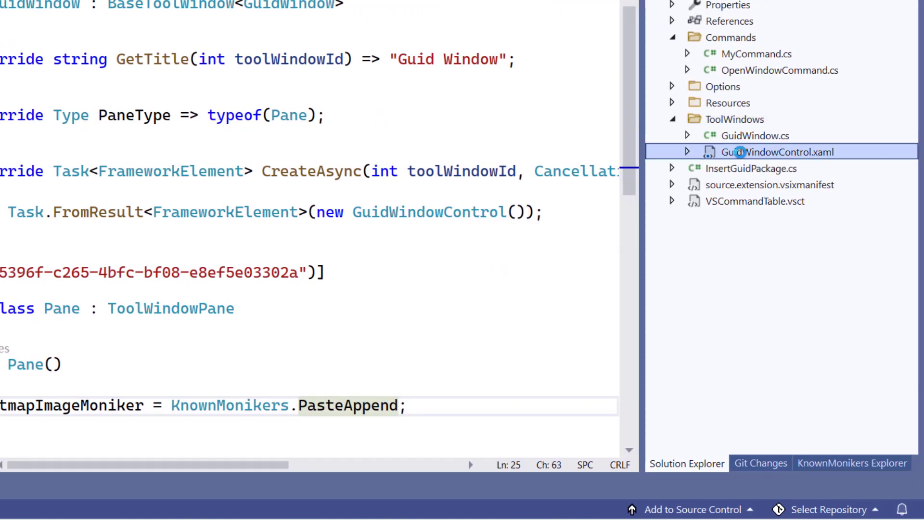
double_click(762, 151)
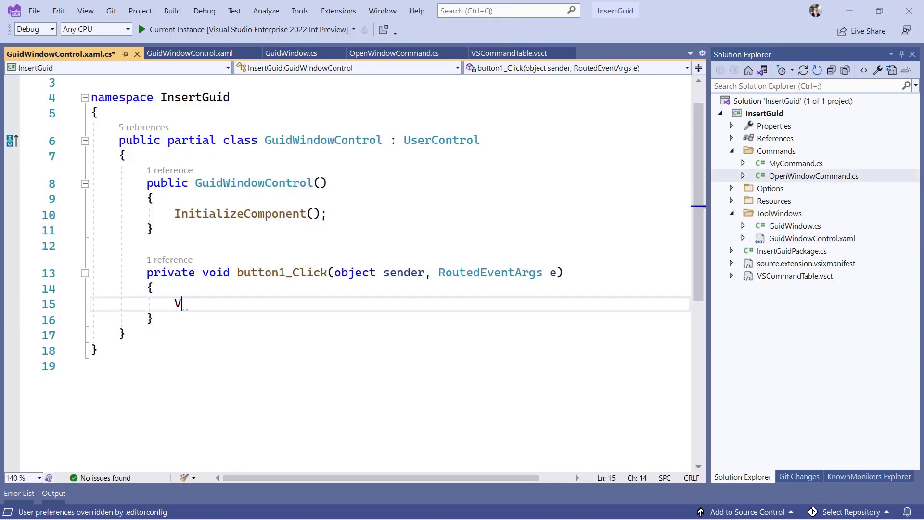
Make button1_Click call VS.Commands.ExecuteAsync(PackageGuids.InsertGuid, PackageIds...).FireAndForget() and save.
type("S.Commands")
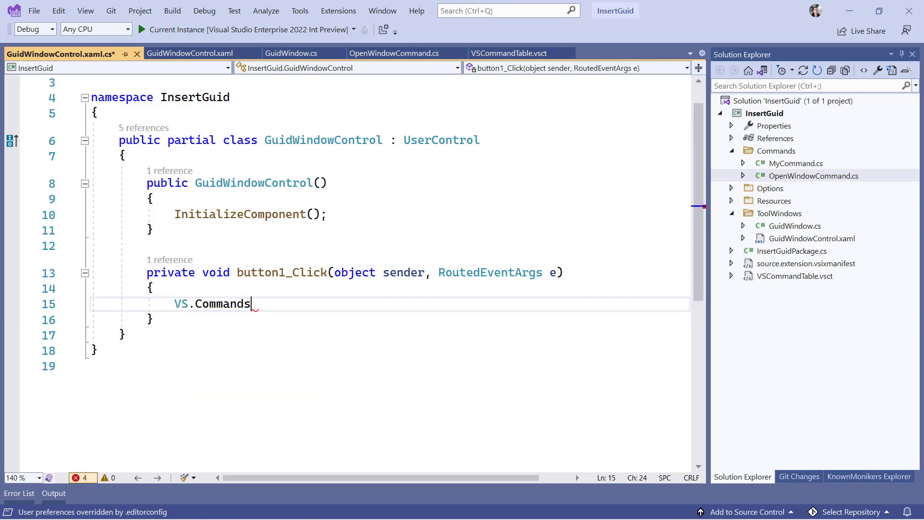
type(".exce")
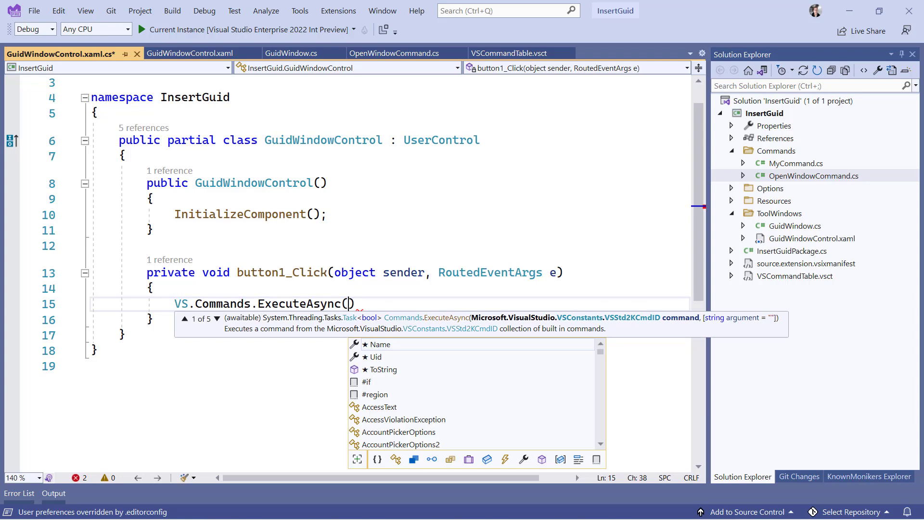
type("PackageGuids")
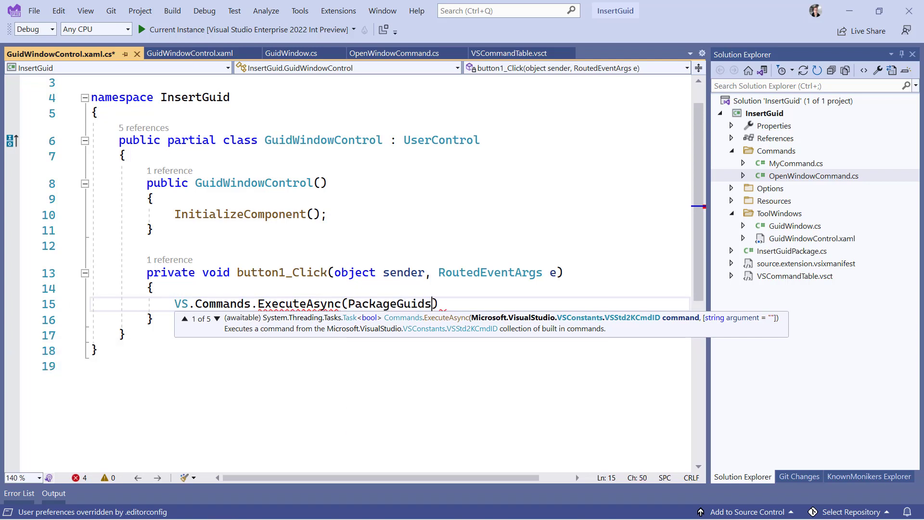
type(".InsertGuid,")
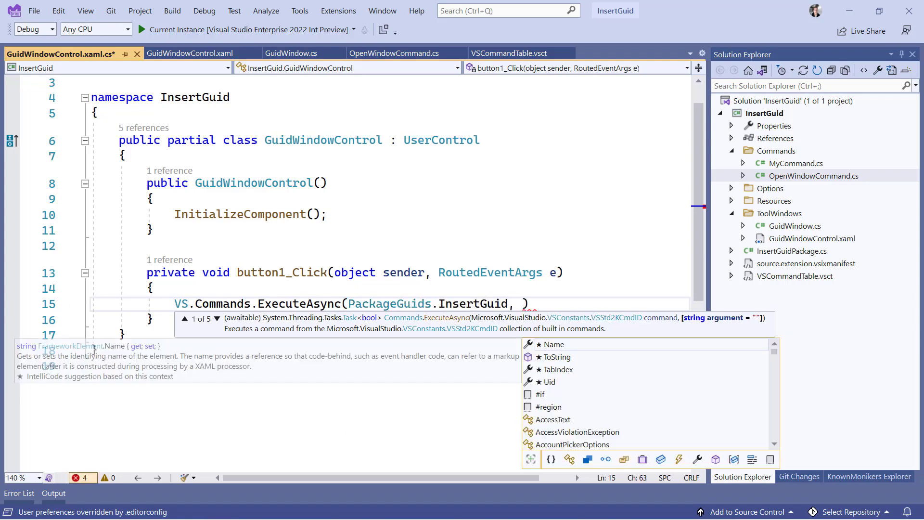
type("PackageIds.m")
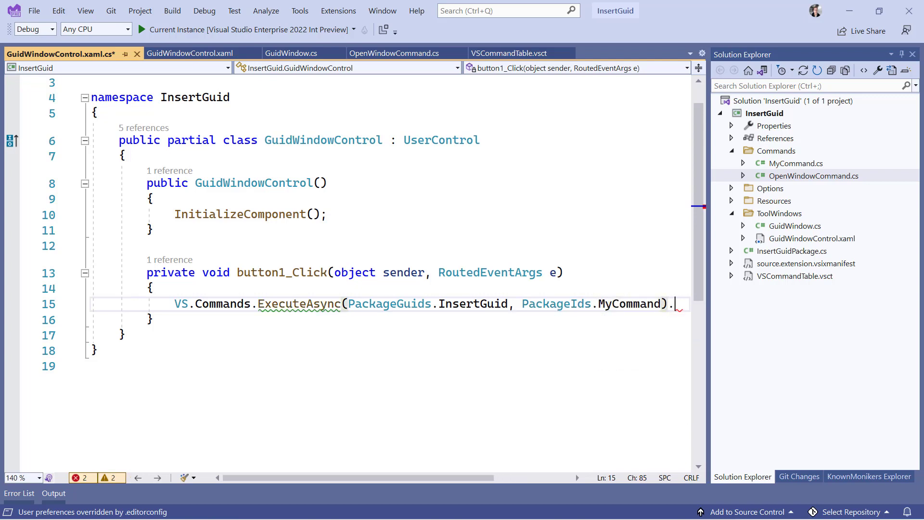
type("FireAndForget")
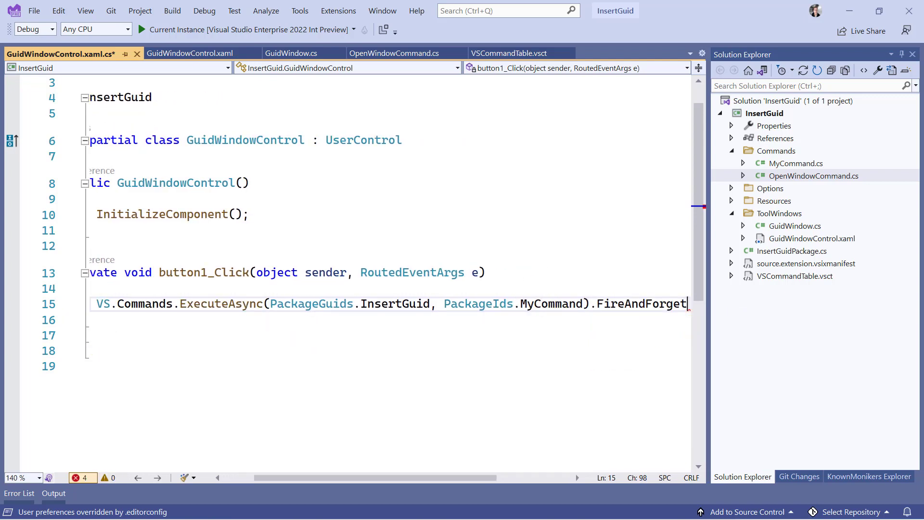
type("();")
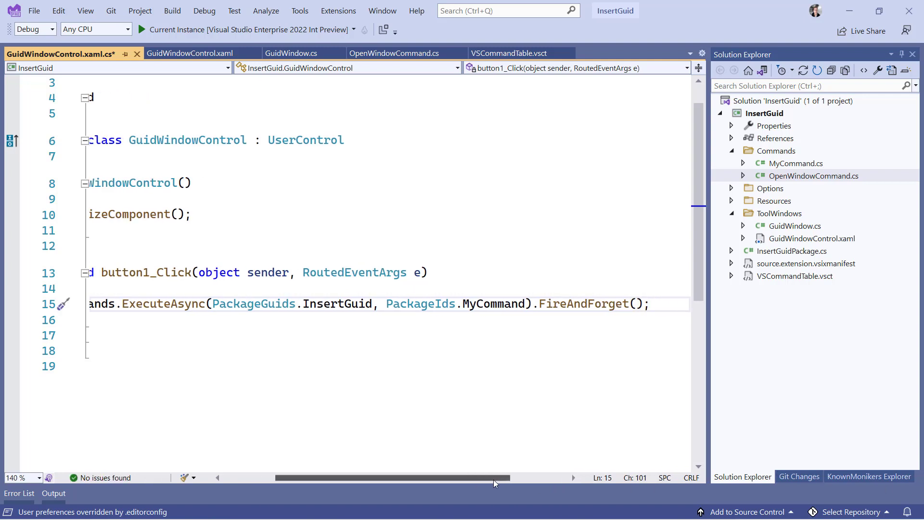
key("ctrl+s")
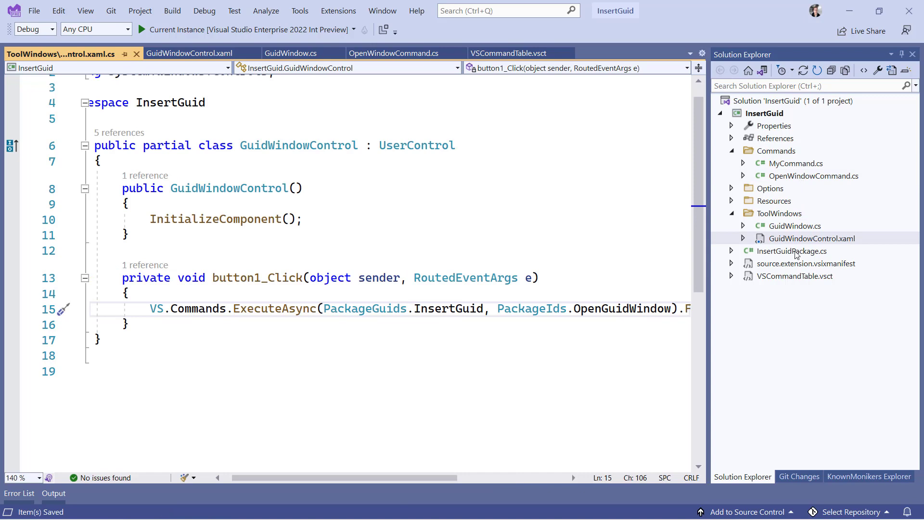
In InsertGuidPackage.cs add [ProvideToolWindow(typeof(GuidWindow.Pane))] and this.RegisterToolWindows(); then save.
double_click(792, 251)
type("[")
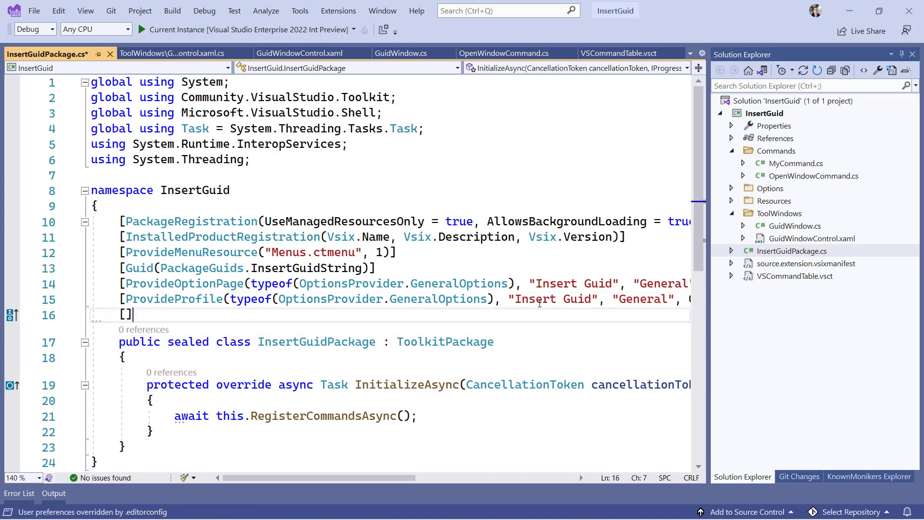
type("Providetoolw")
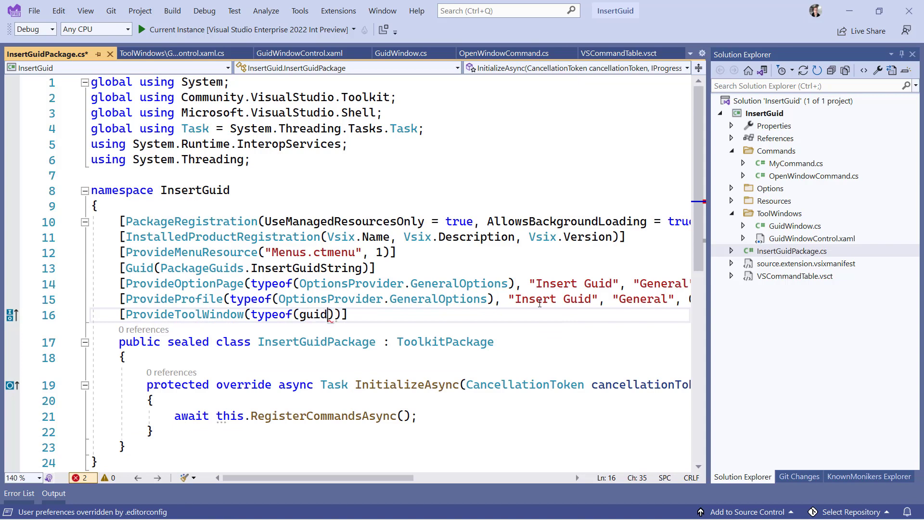
type("GuidWindow.Pane")
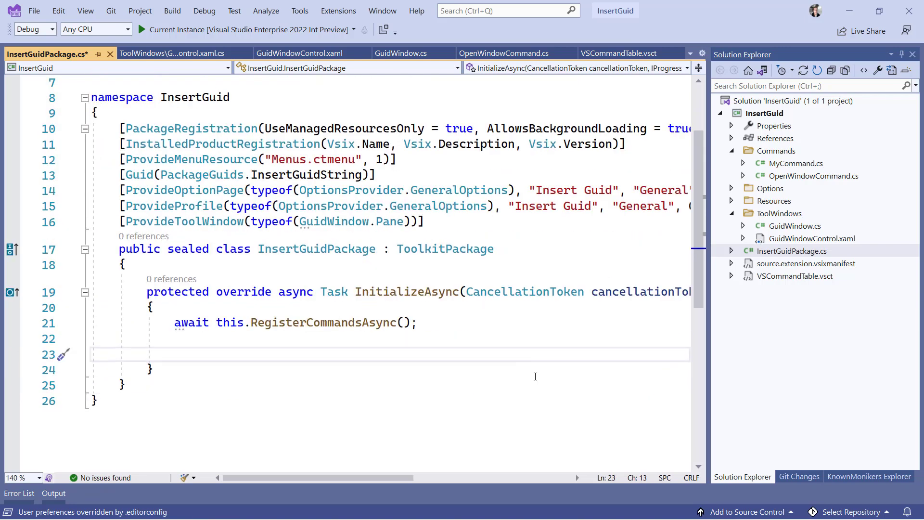
type("this.registerToolWindows")
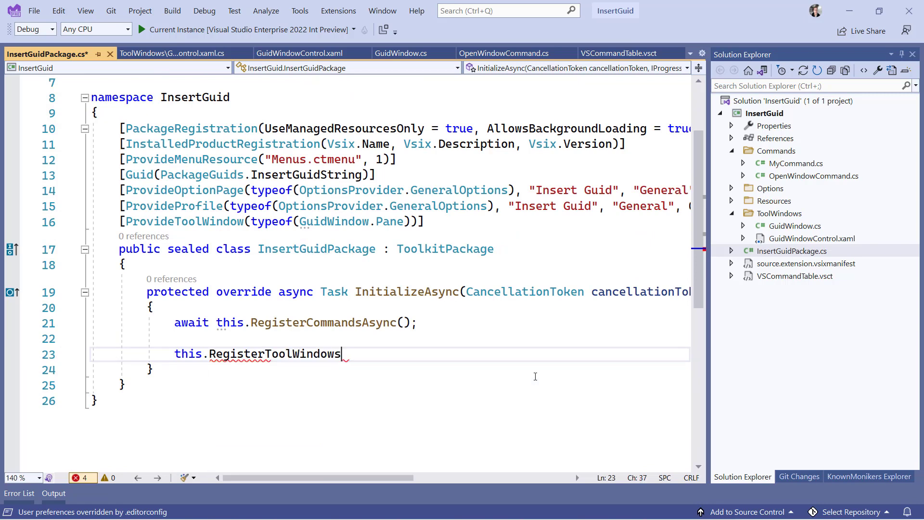
type("();")
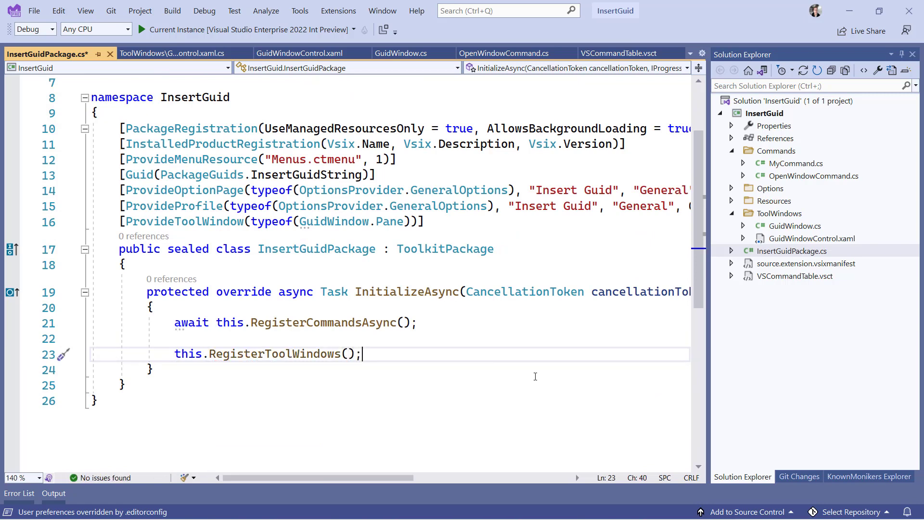
key("ctrl+s")
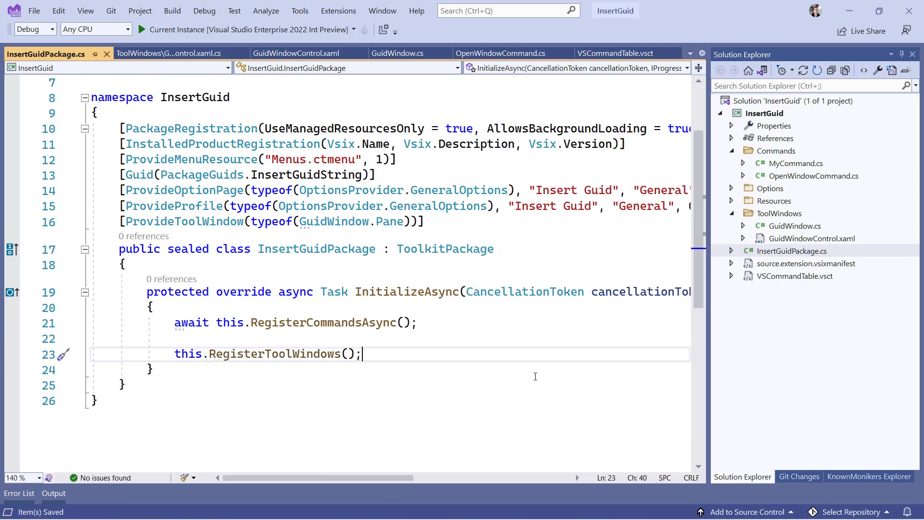
mouse_move(808, 183)
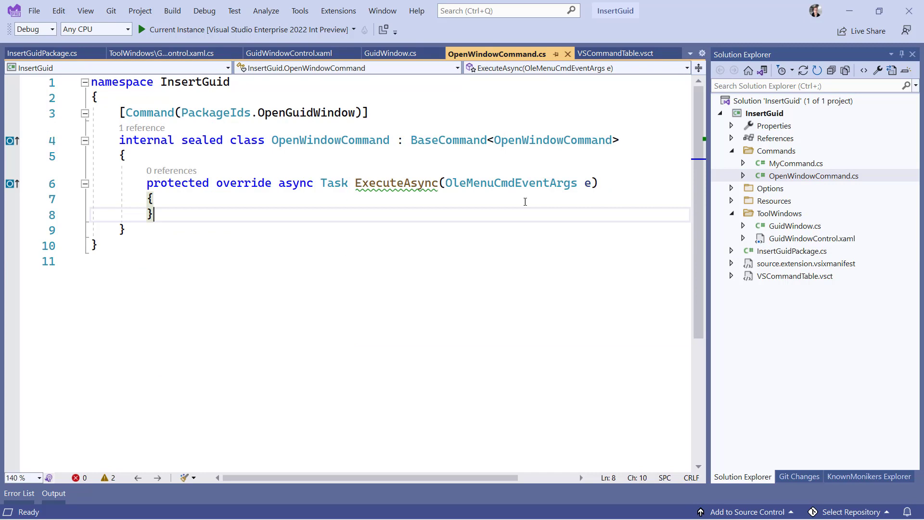
In OpenWindowCommand's ExecuteAsync, await GuidWindow.ShowAsync().
type("await GuidWindow.ShowAsync")
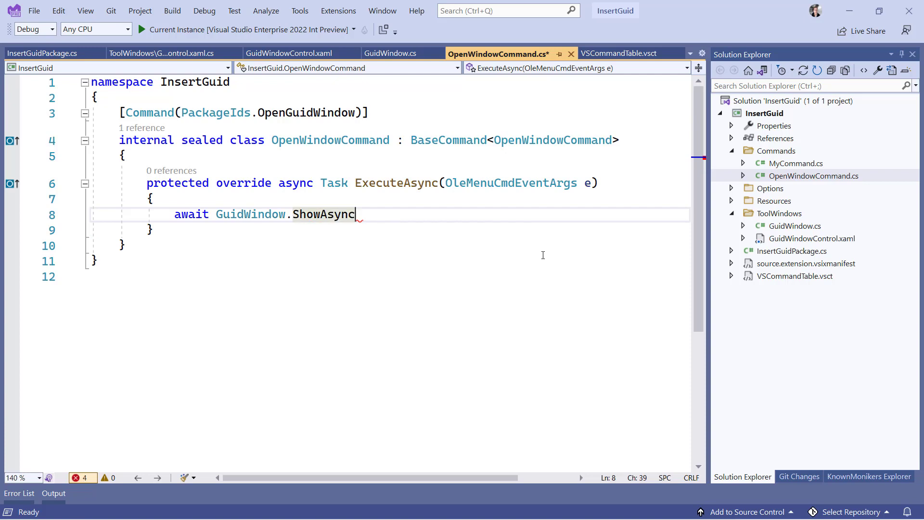
type("();")
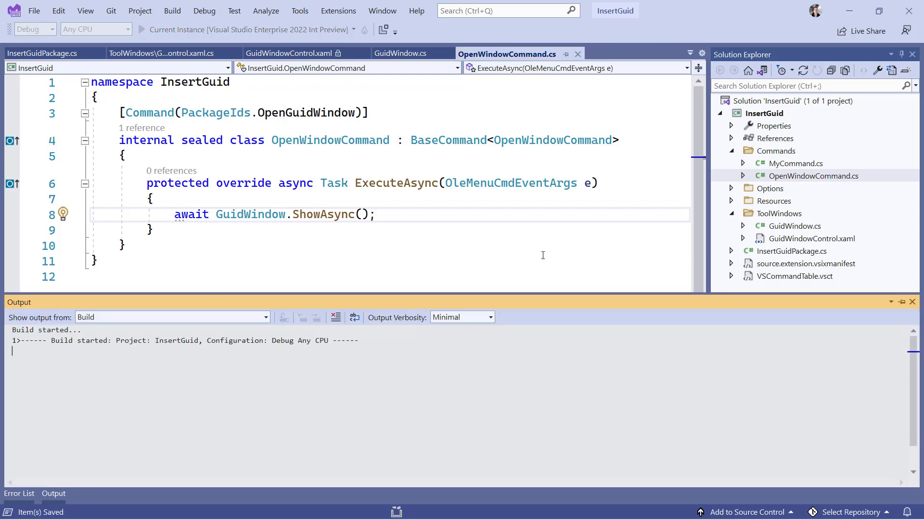
Start debugging so the extension loads in the experimental Visual Studio instance.
left_click(141, 29)
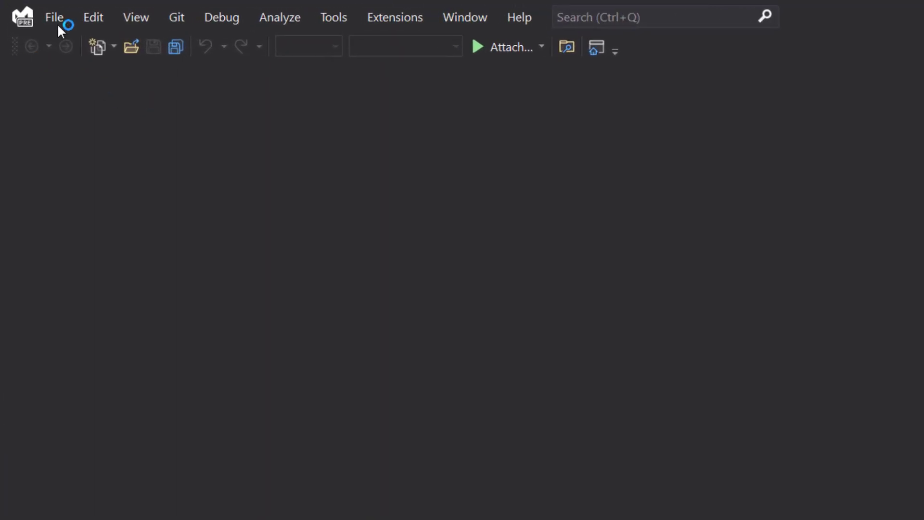
Reopen the recent Program.cs and bring up the Guid Window tool window beside it.
left_click(54, 17)
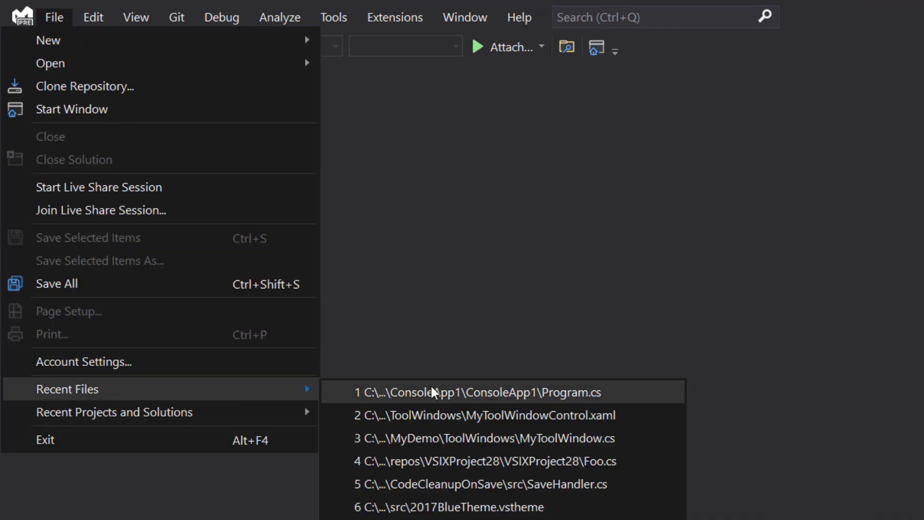
left_click(479, 392)
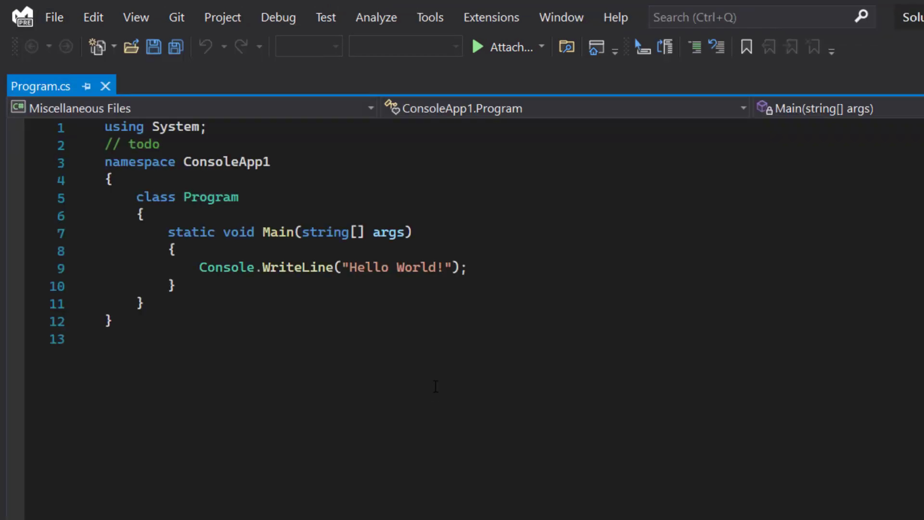
left_click(135, 17)
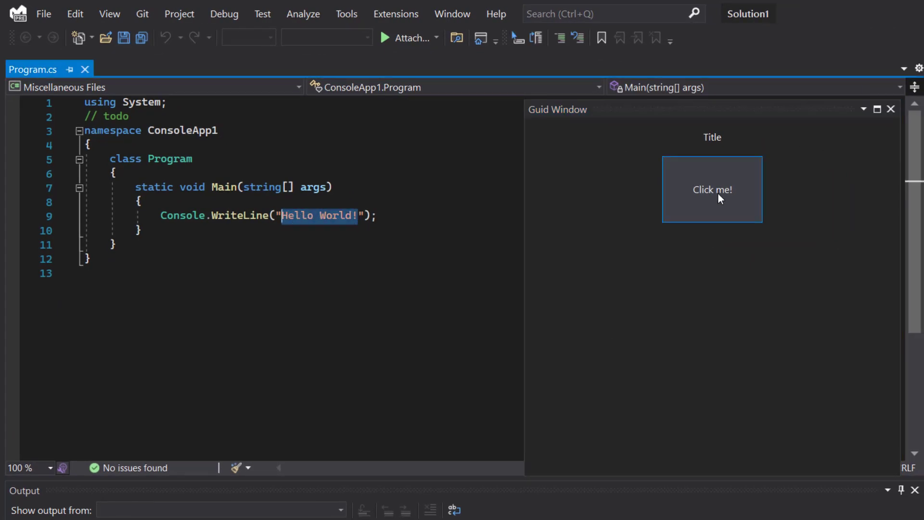
Replace the selected "Hello World!" string with a generated GUID via the Click me! button.
left_click(711, 190)
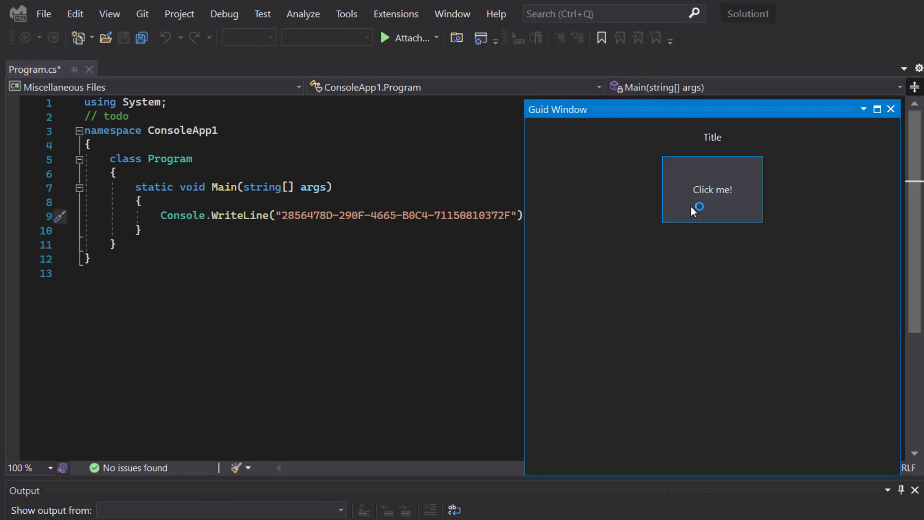
mouse_move(498, 229)
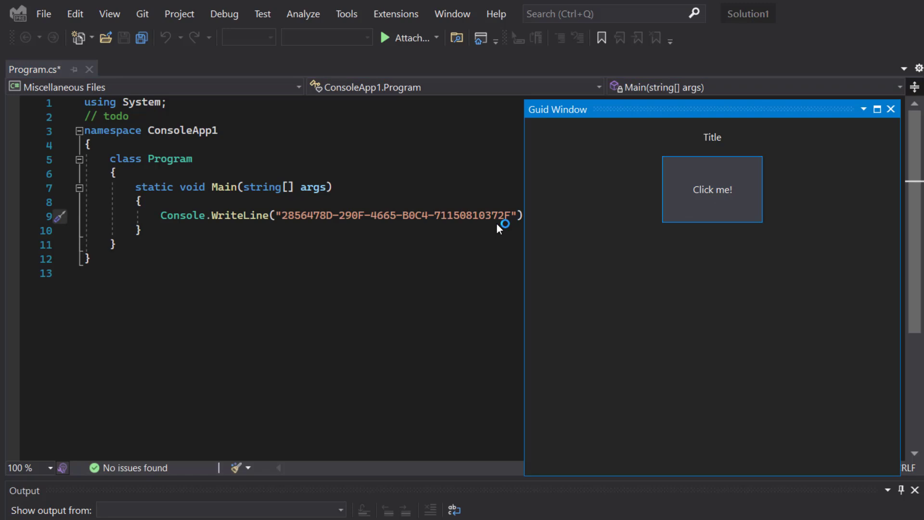